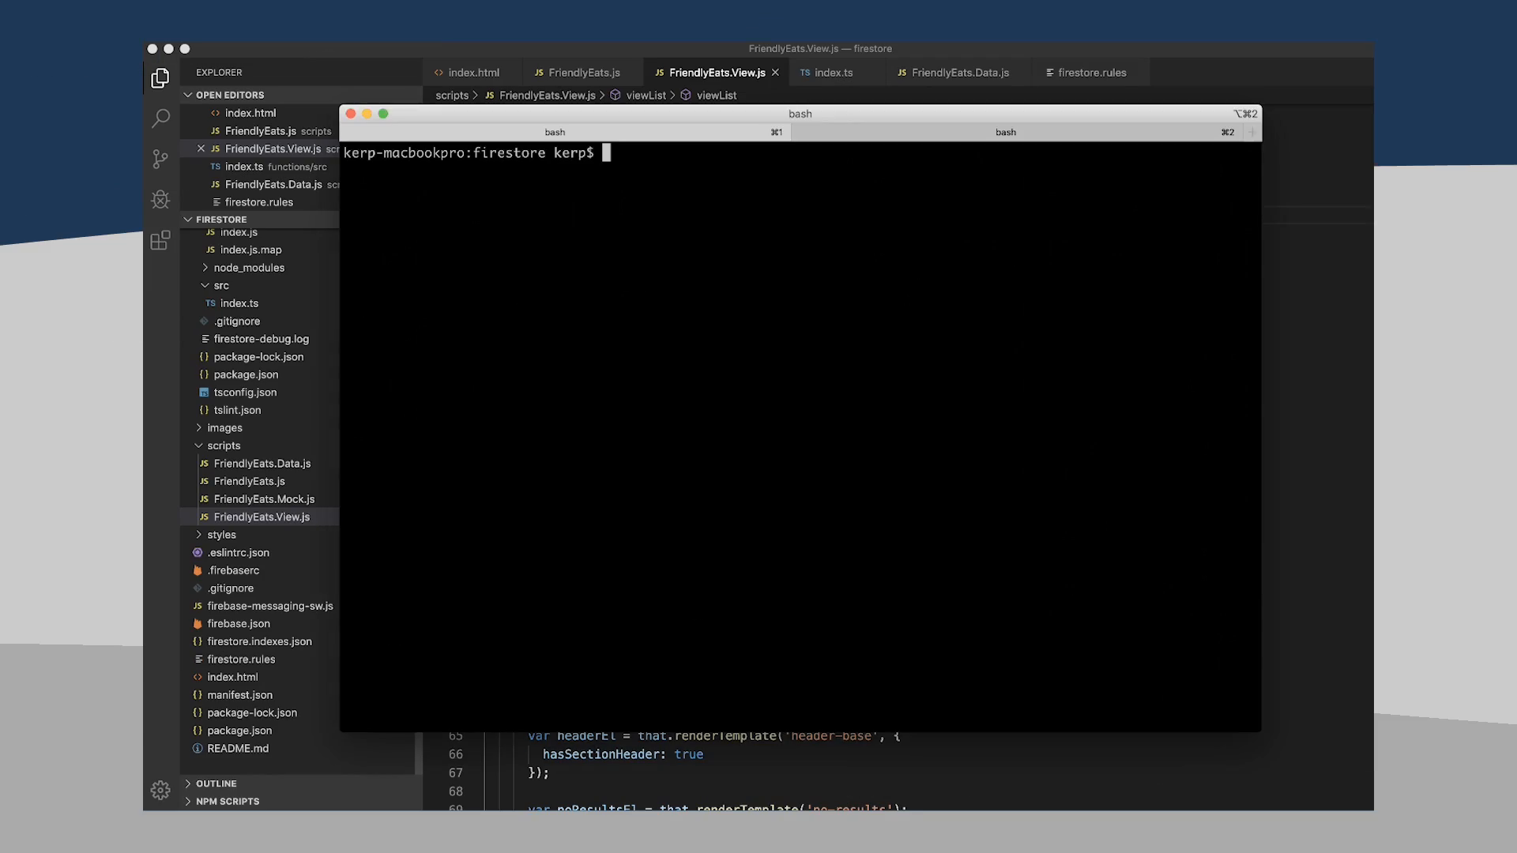
- Run firebase --version at the bash prompt, which reports Firebase CLI version 7.7.0
text(firebase --)
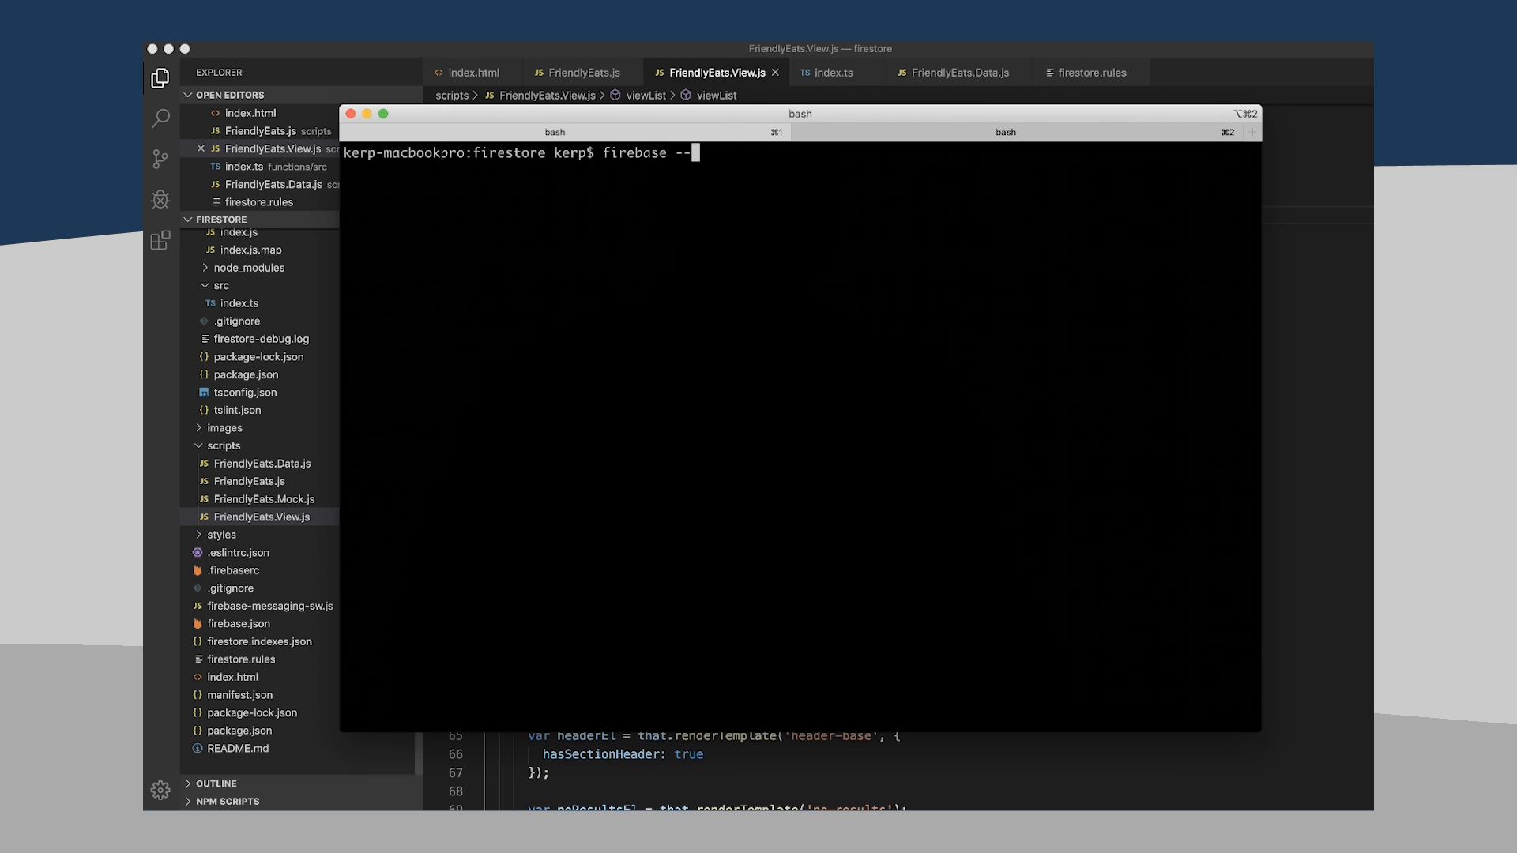
text(version)
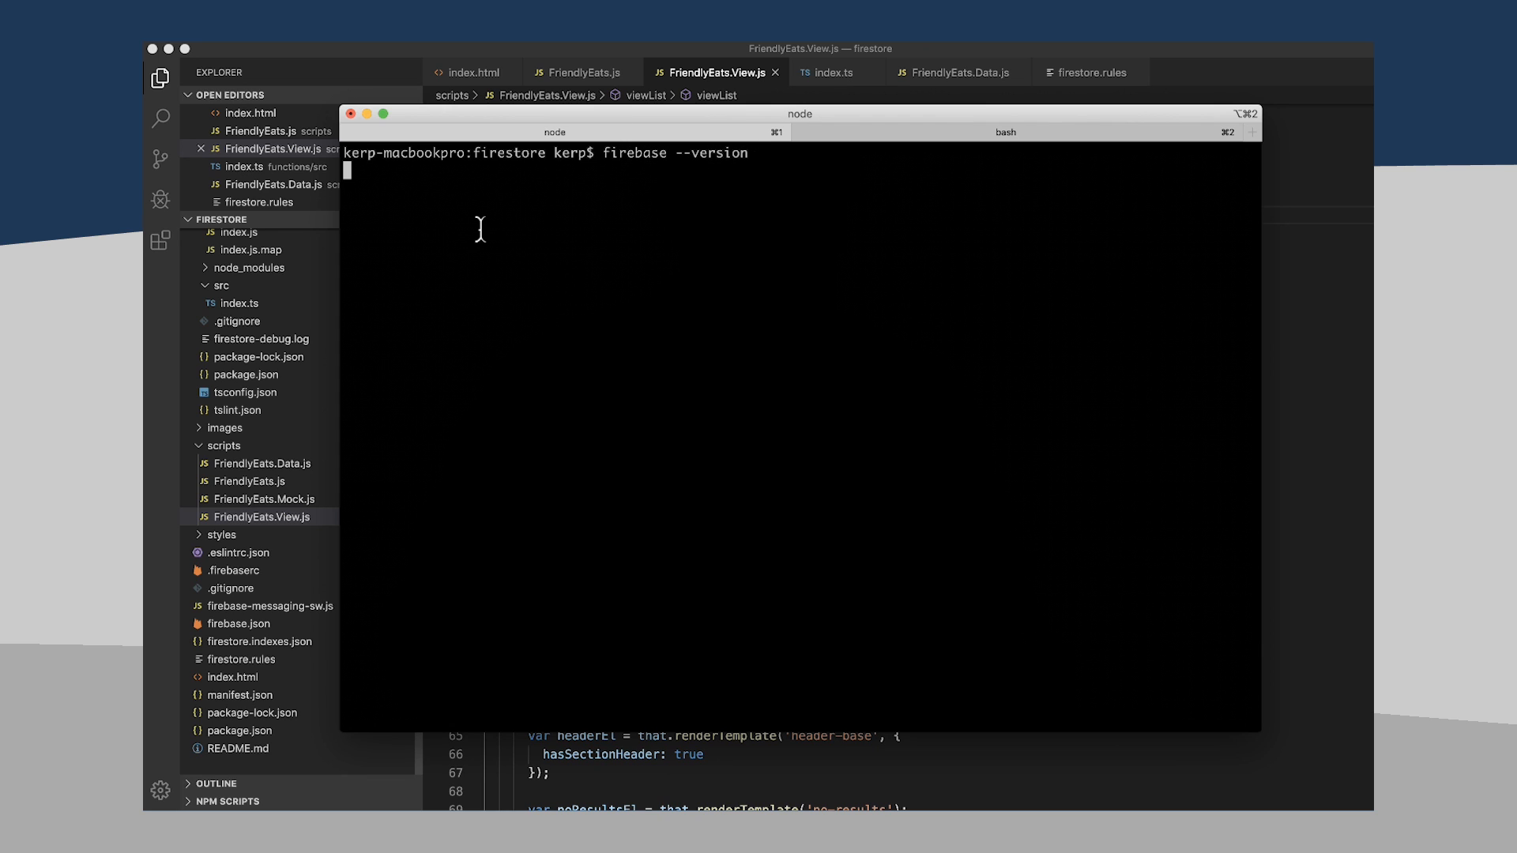
key(Return)
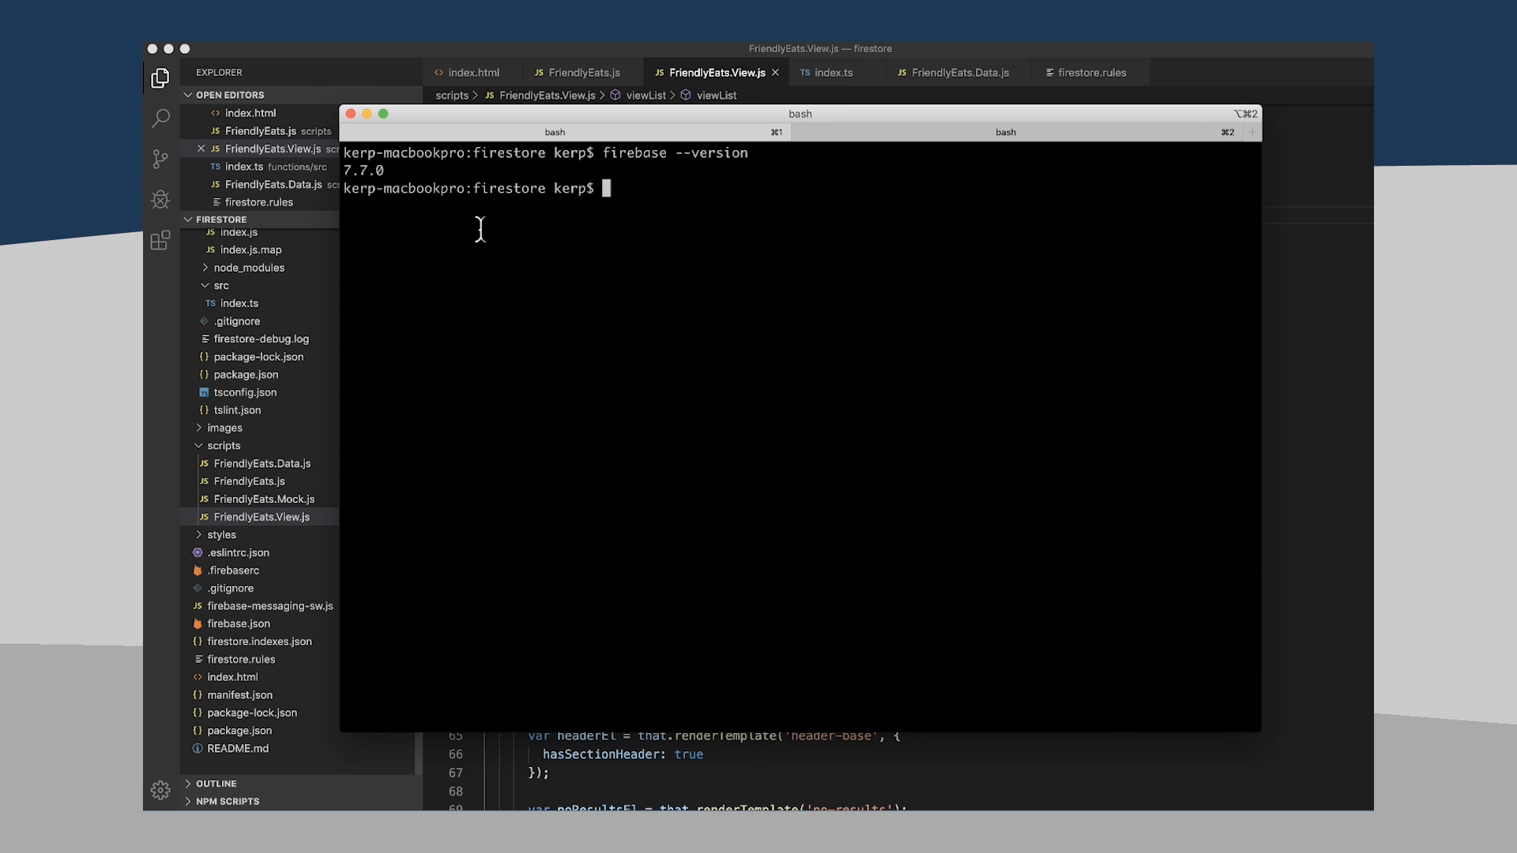